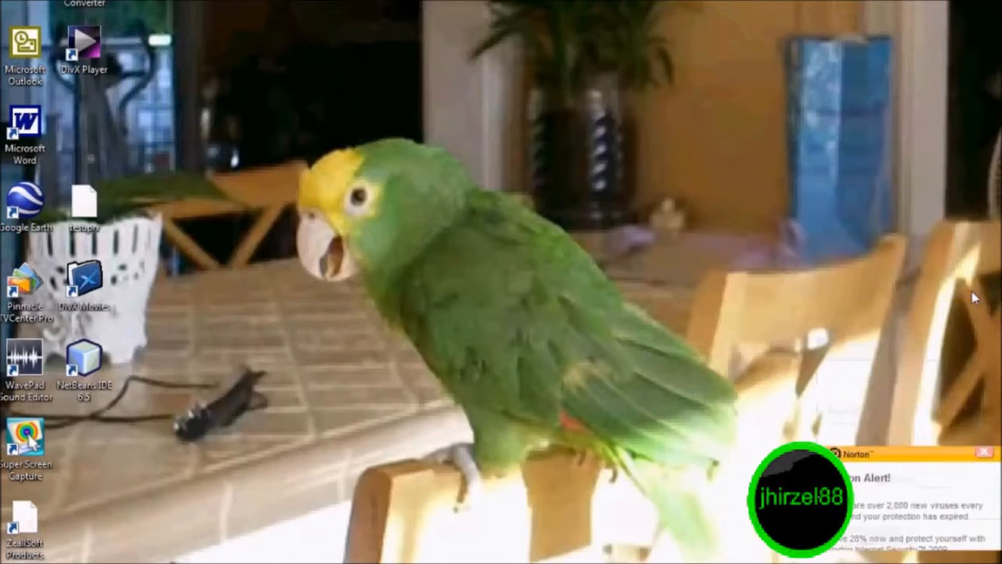
- Dismiss the Norton expiry alert and open Recording Devices from the tray volume icon
left_click(964, 451)
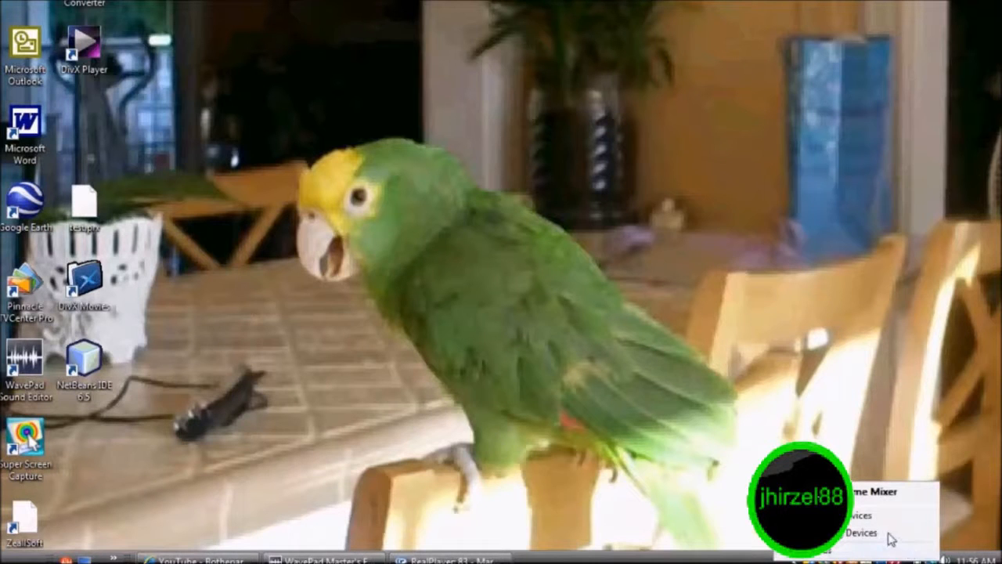
left_click(857, 532)
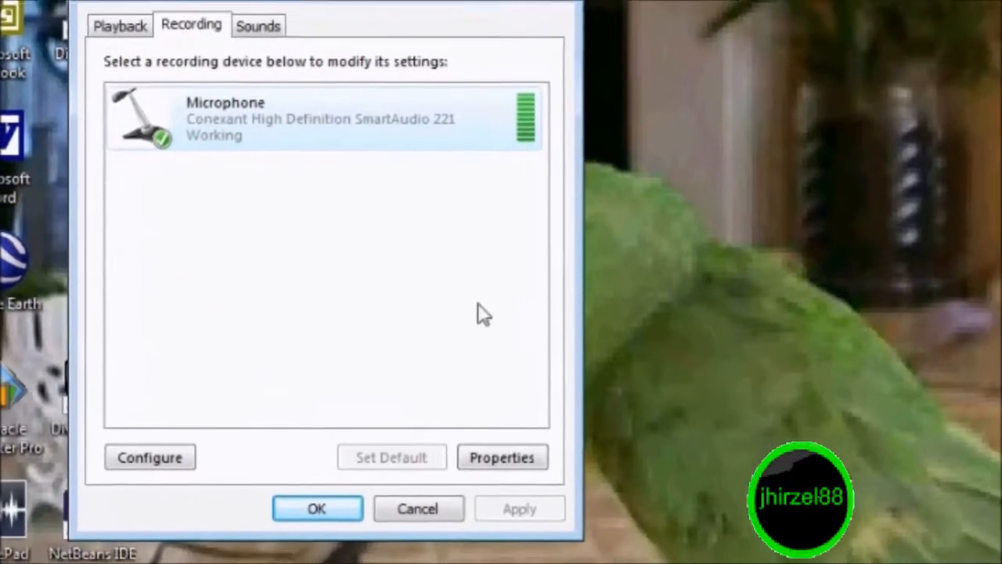
- In Microphone Properties Levels, lower the microphone level to 1 and boost to +10 dB
left_click(502, 457)
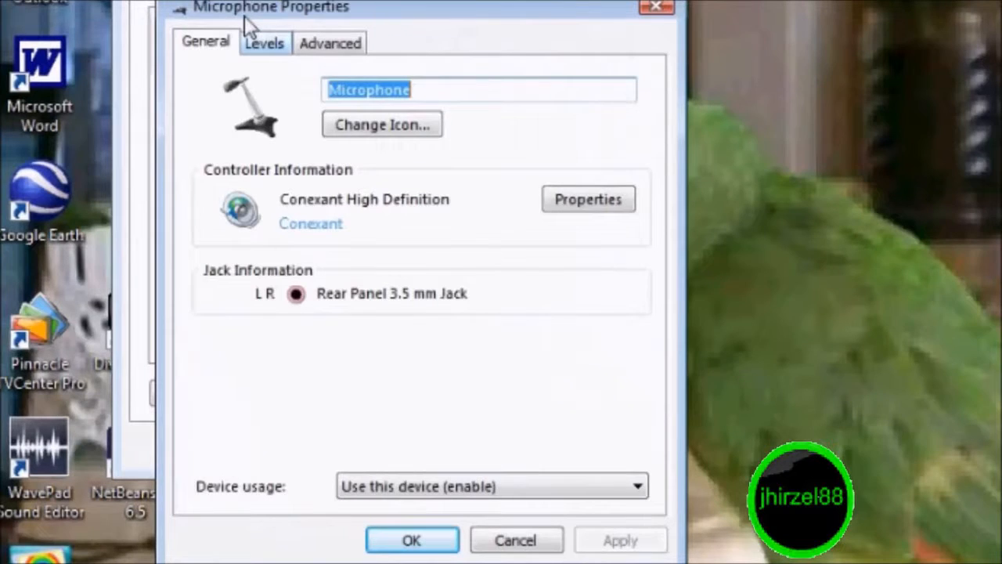
left_click(263, 43)
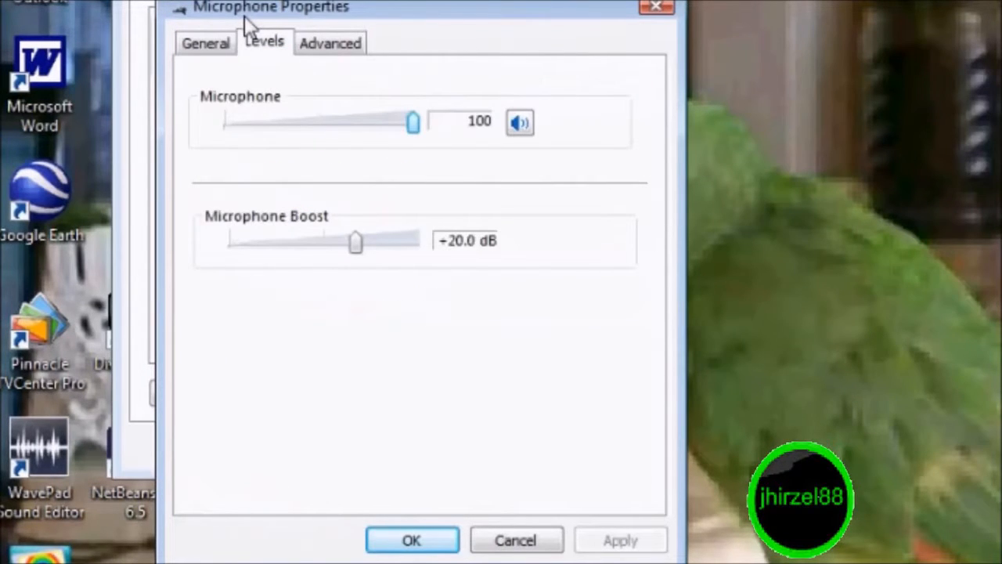
mouse_move(274, 35)
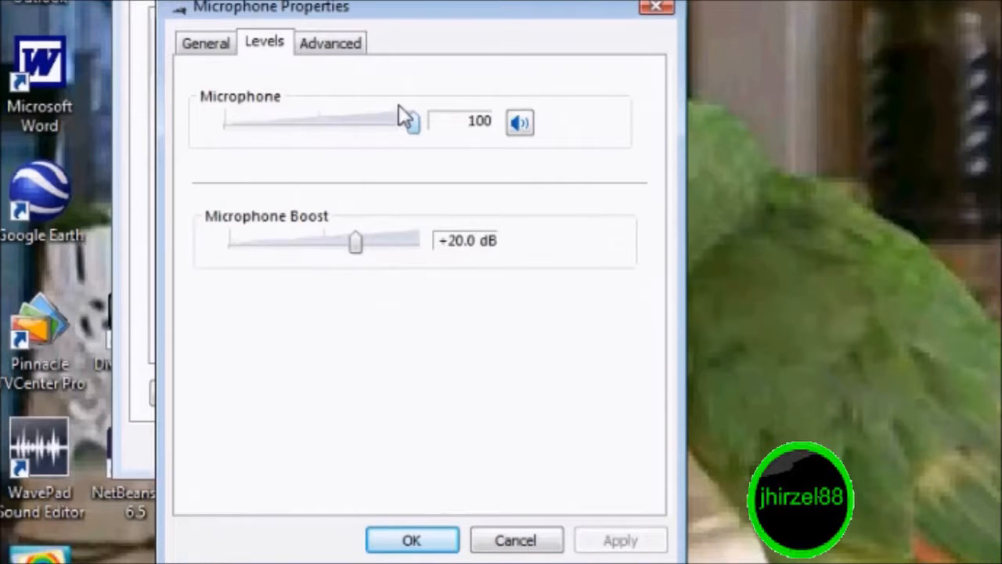
left_click_drag(407, 121, 329, 121)
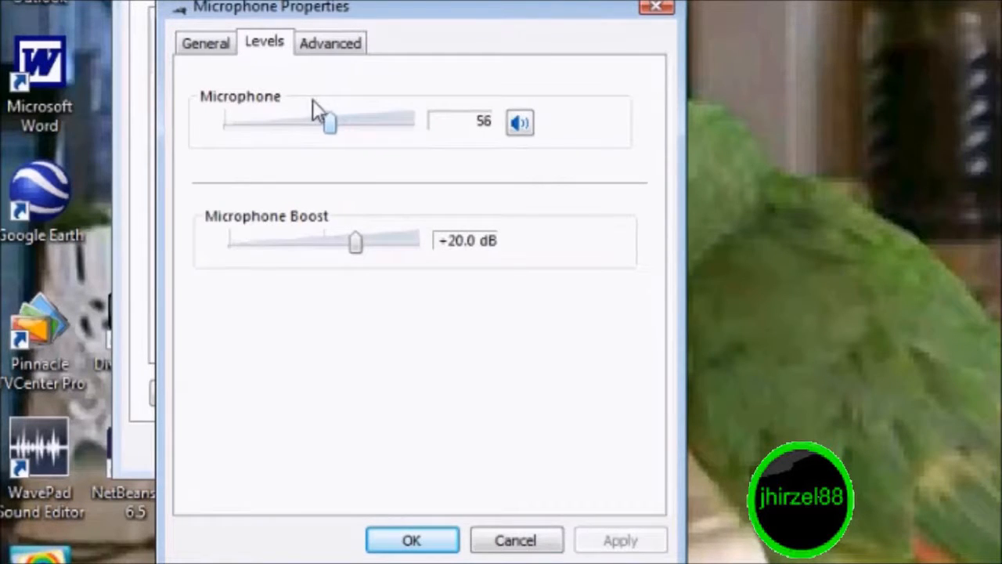
left_click_drag(329, 124, 251, 124)
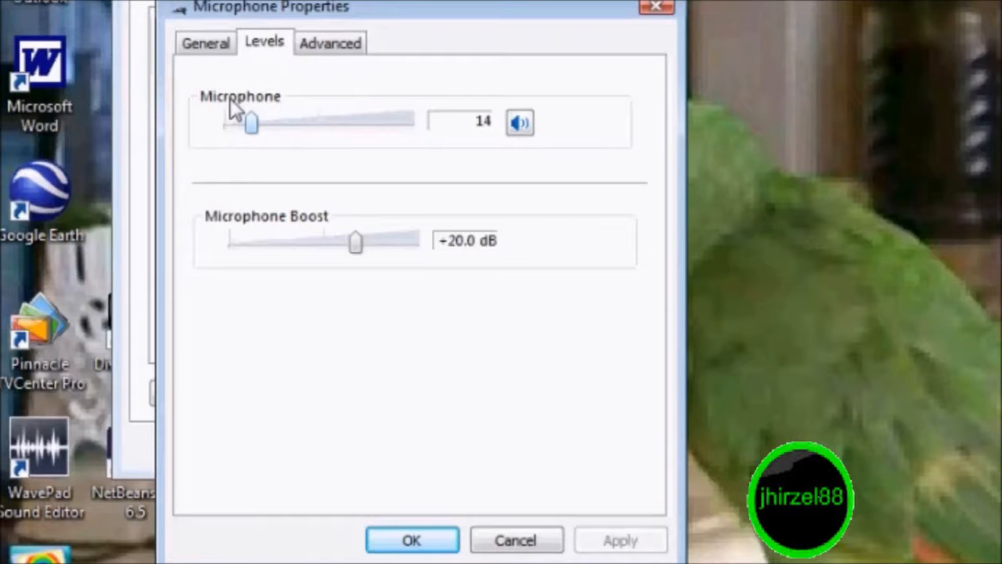
left_click_drag(251, 123, 227, 123)
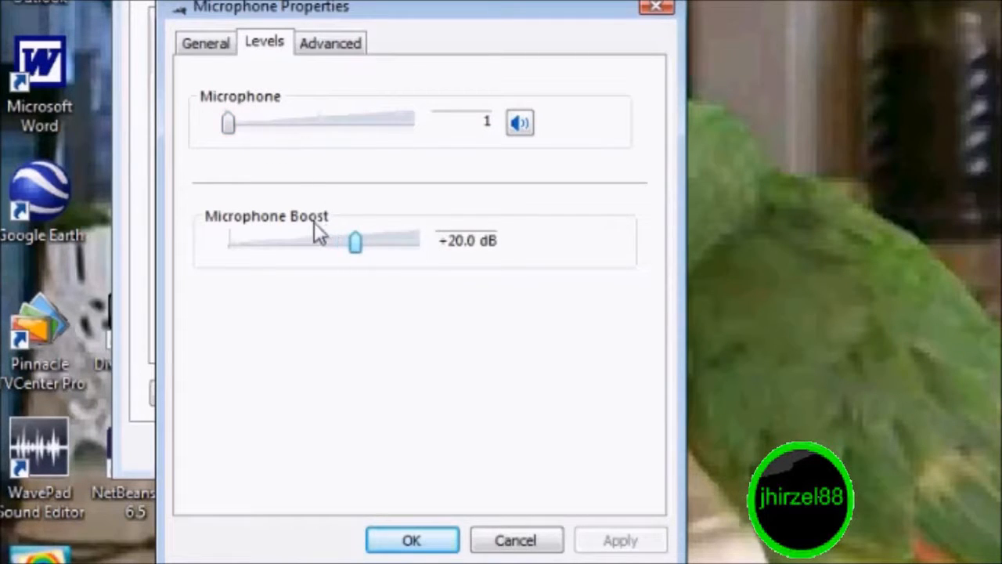
left_click_drag(355, 241, 291, 242)
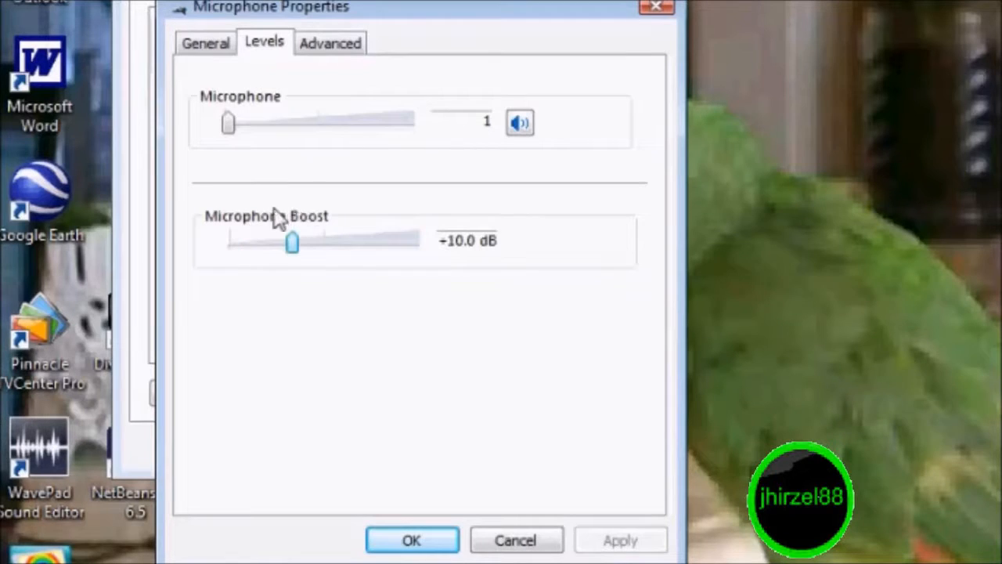
- Readjust the microphone level back down to 1, set boost to 0.0 dB, and confirm
left_click_drag(227, 121, 364, 121)
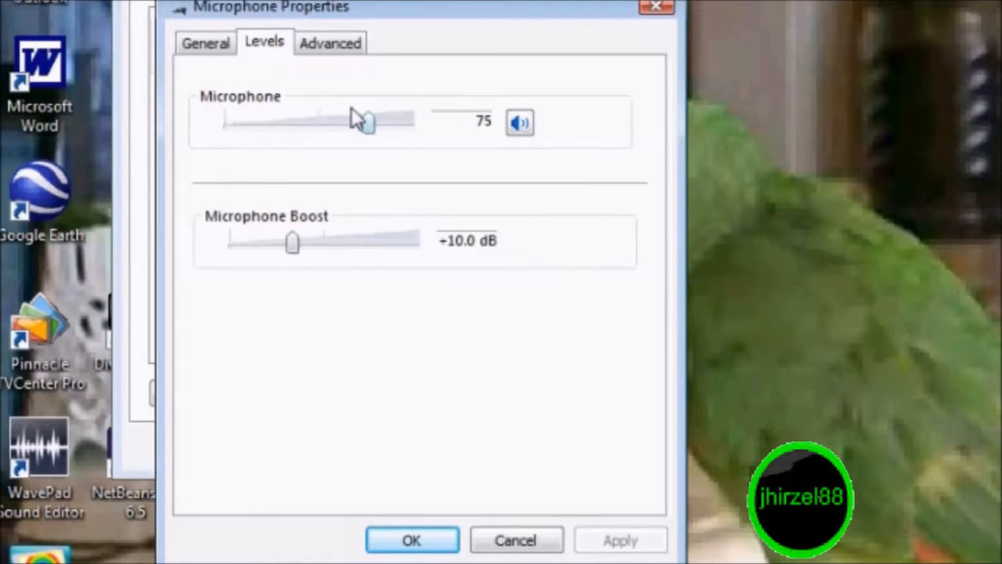
left_click_drag(360, 122, 412, 121)
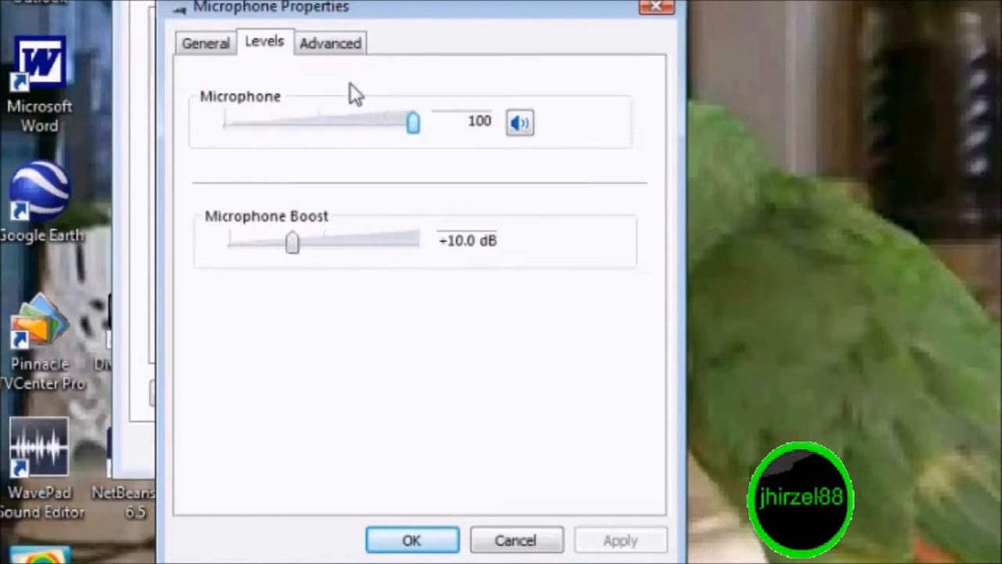
mouse_move(383, 129)
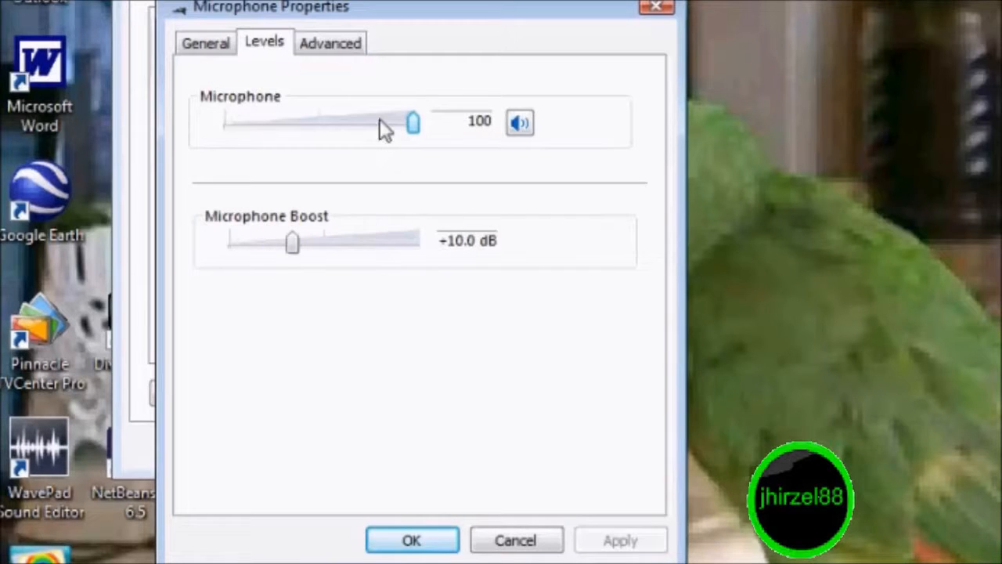
mouse_move(399, 114)
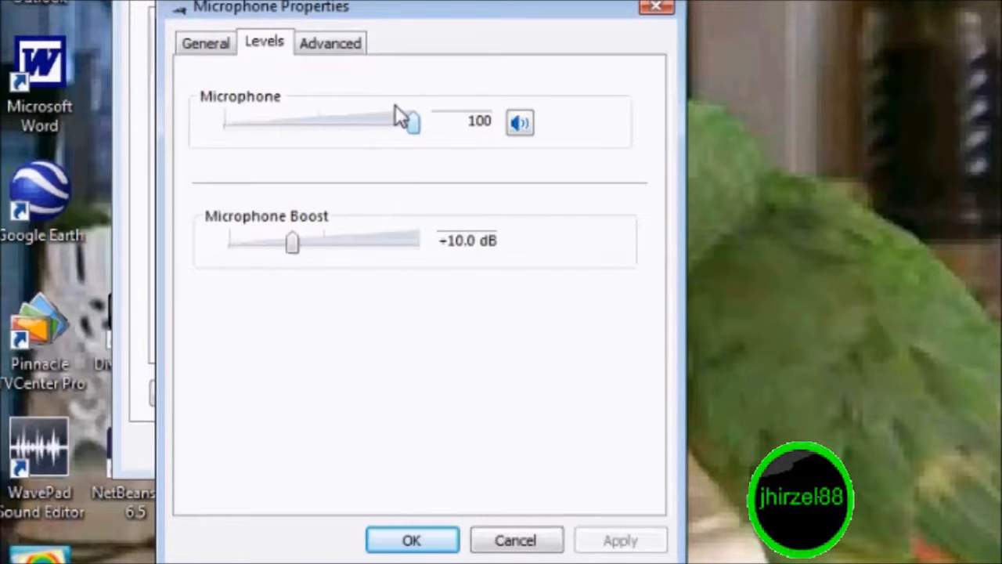
left_click_drag(407, 122, 258, 123)
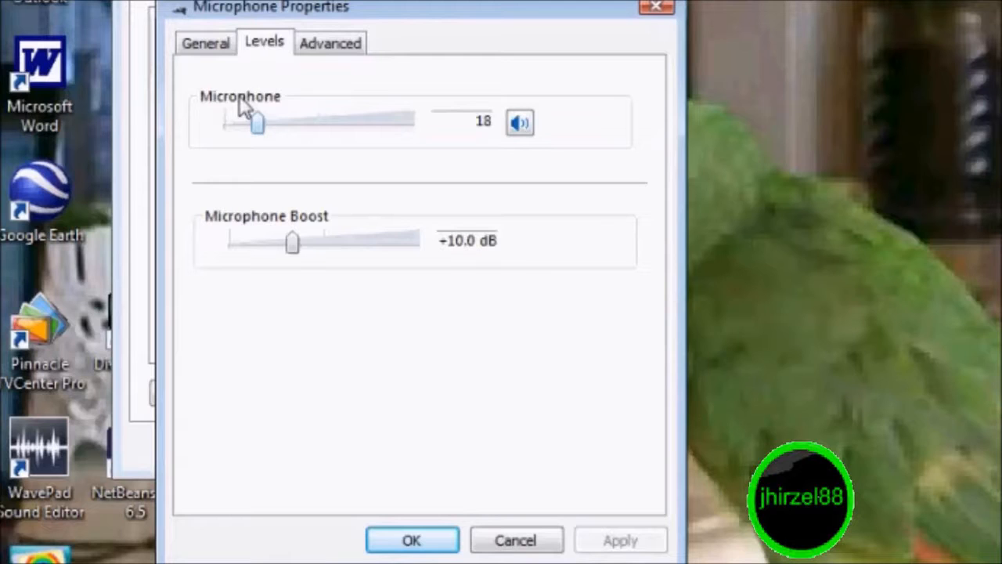
left_click_drag(257, 124, 229, 124)
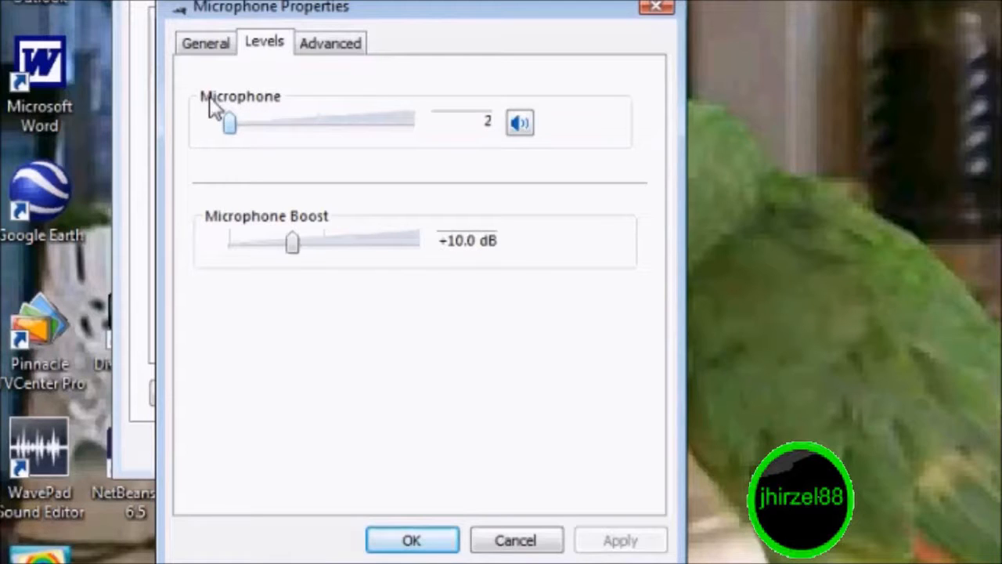
left_click_drag(291, 242, 229, 243)
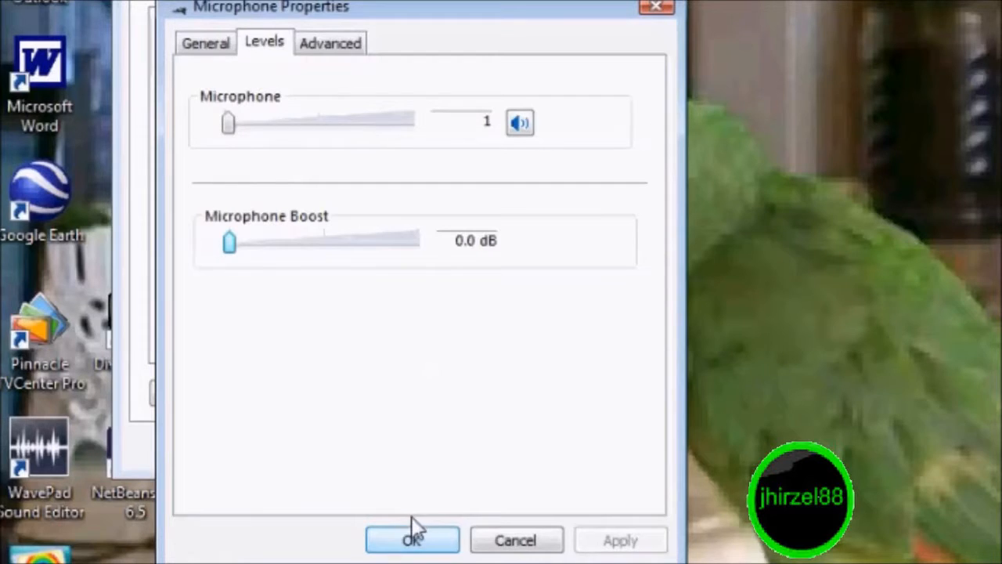
left_click(412, 539)
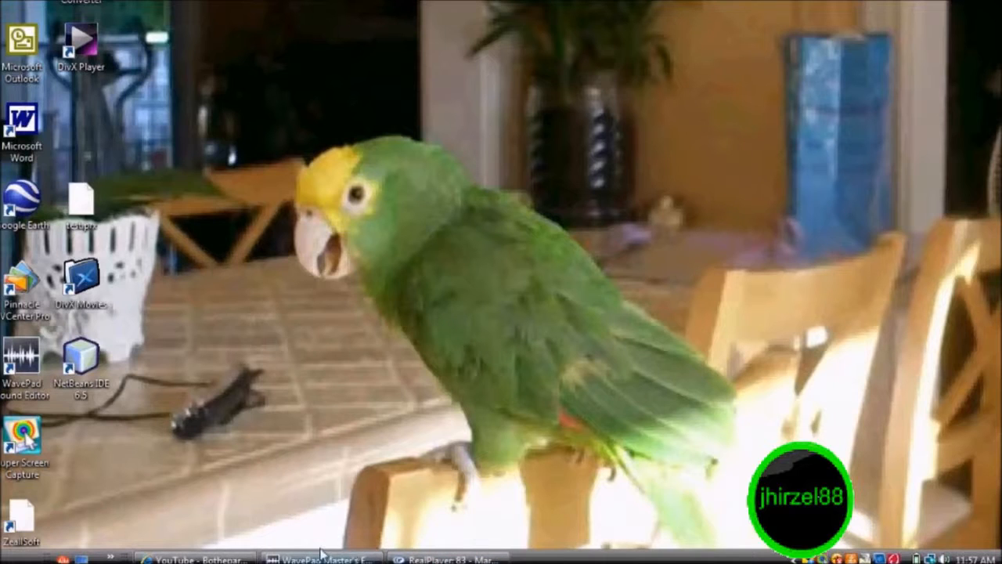
- Restore the WavePad window from the taskbar
left_click(447, 557)
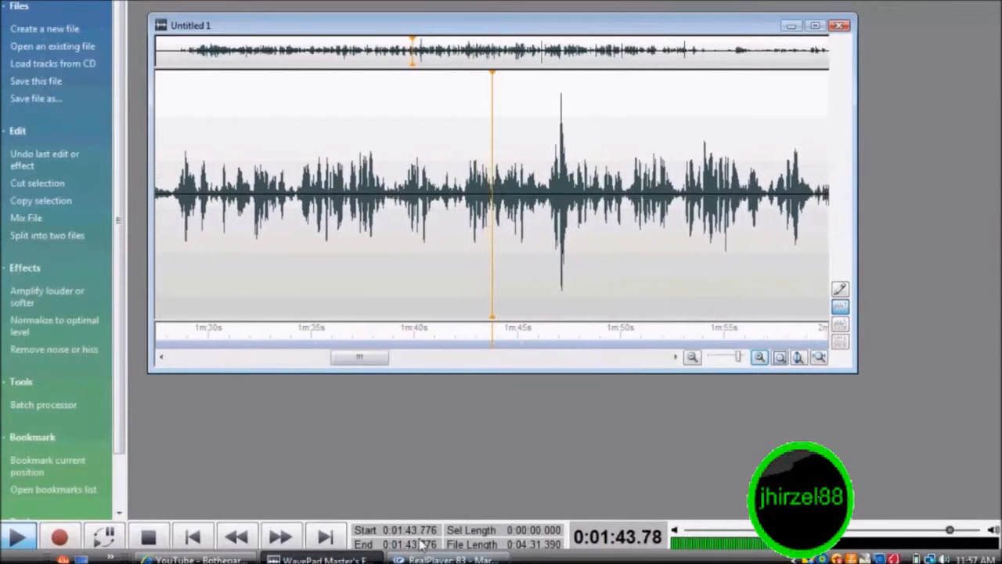
- Start WavePad playback, then launch Notepad from Start > Accessories
left_click(446, 557)
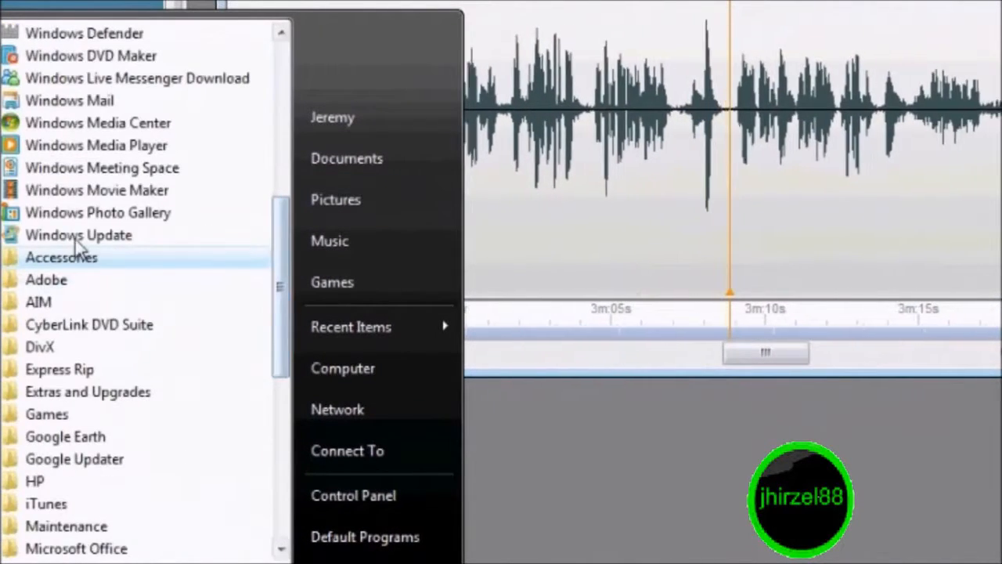
left_click(61, 256)
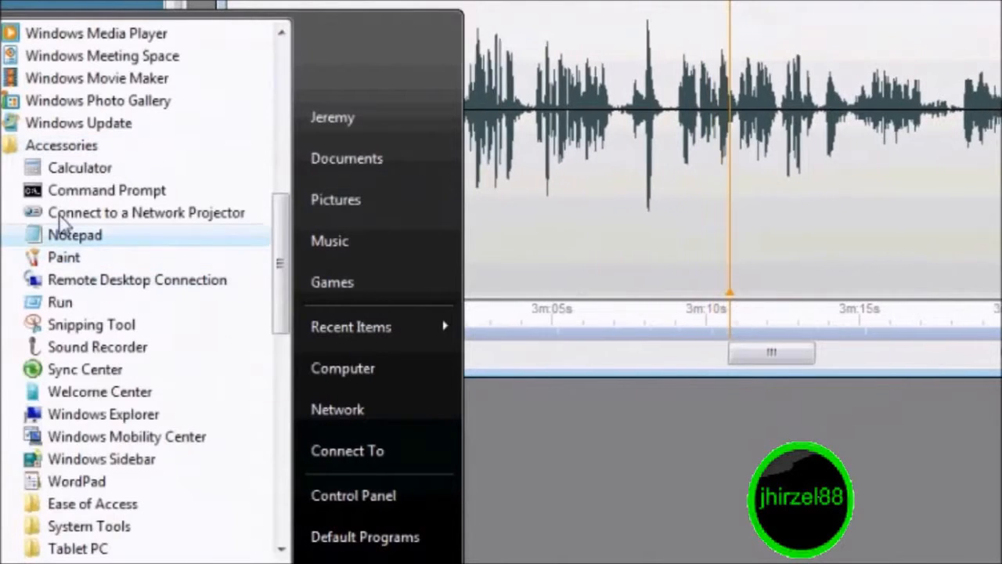
left_click(75, 234)
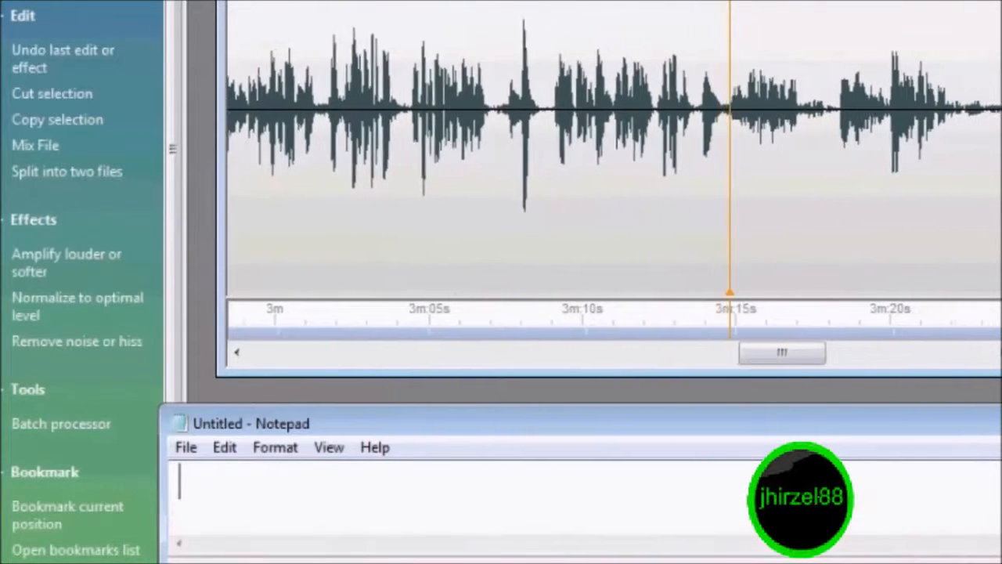
- Type 'I can do this and type on note same, my voice was recorded so I'm not c'
type("I can")
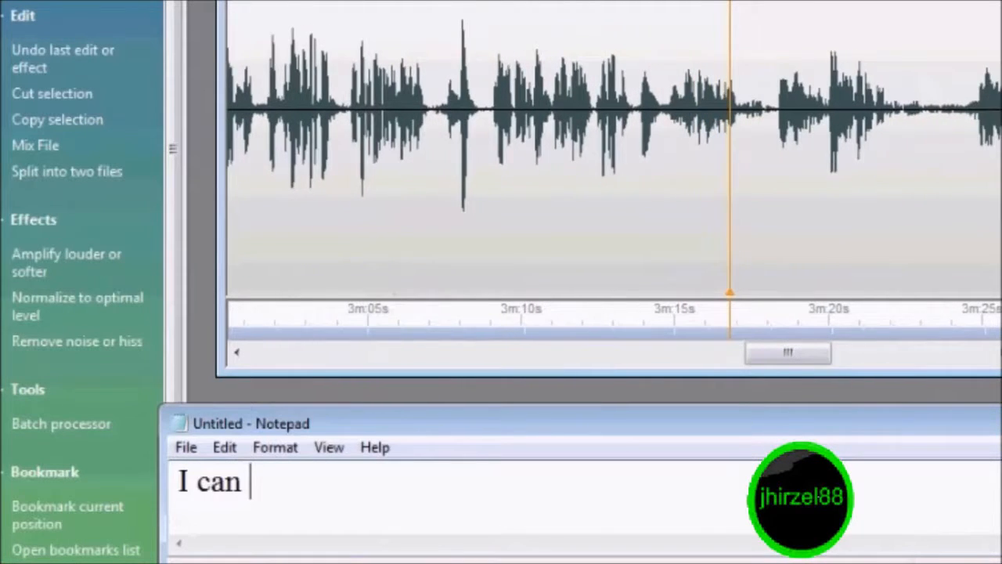
type("do this")
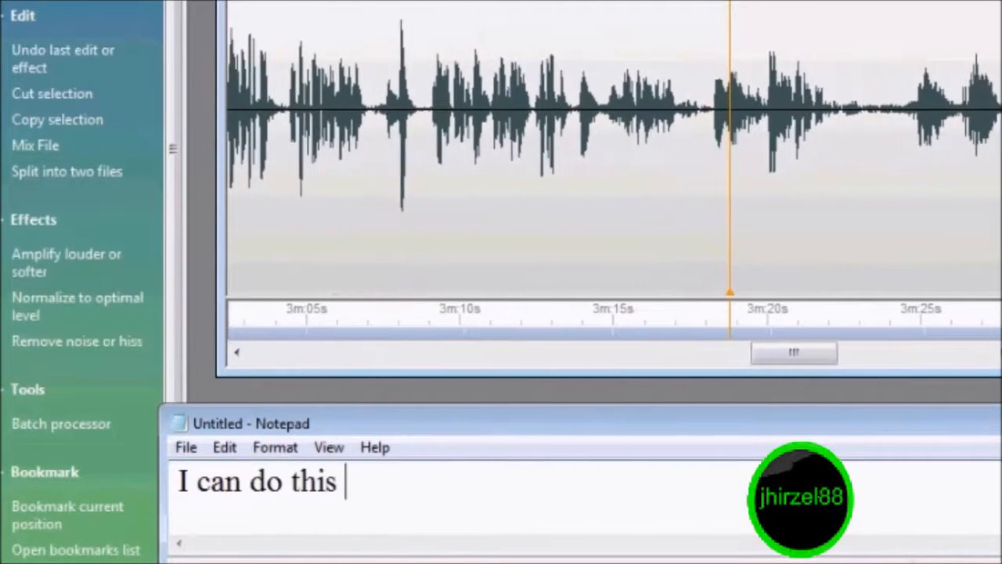
type("and type")
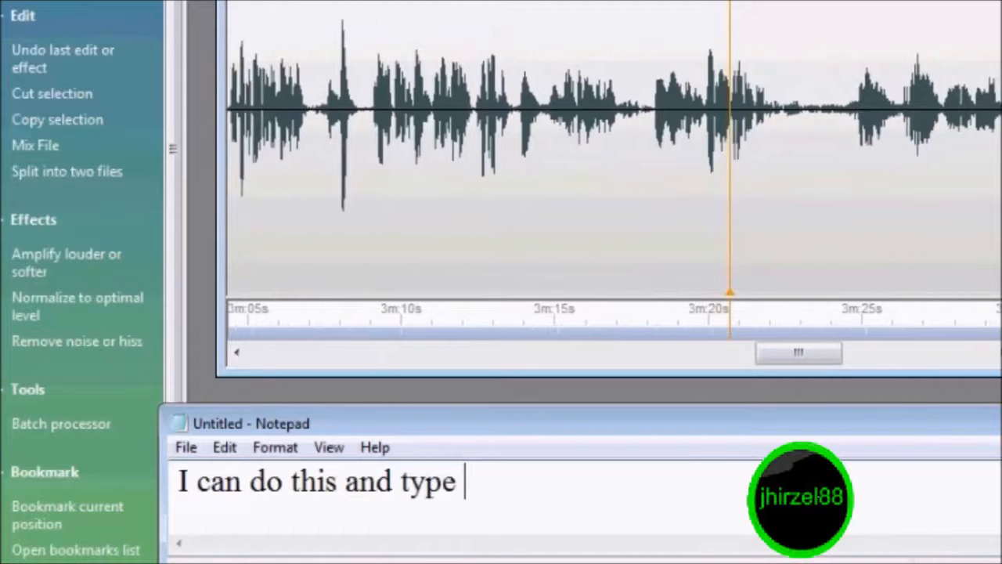
type("on notepad at the")
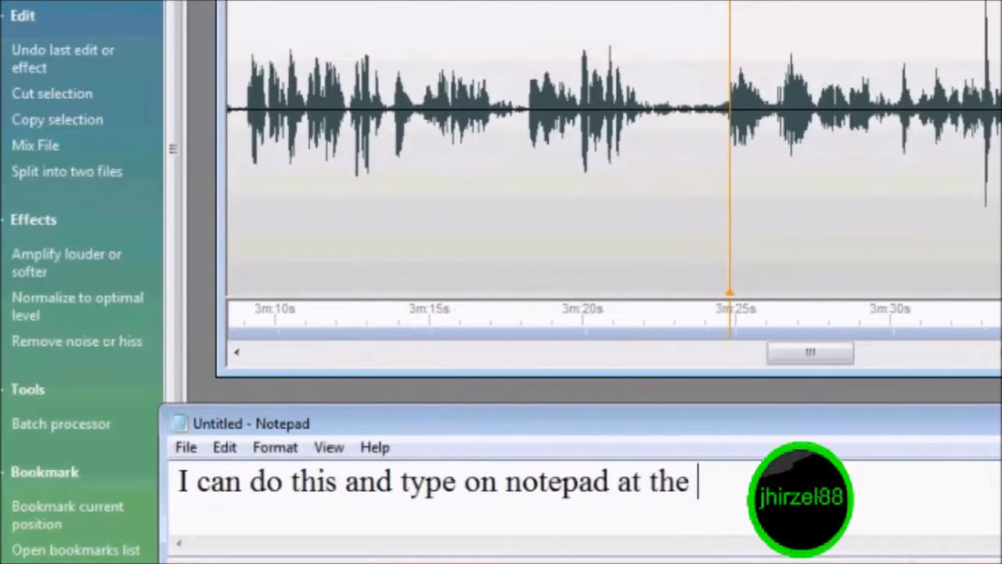
type("same")
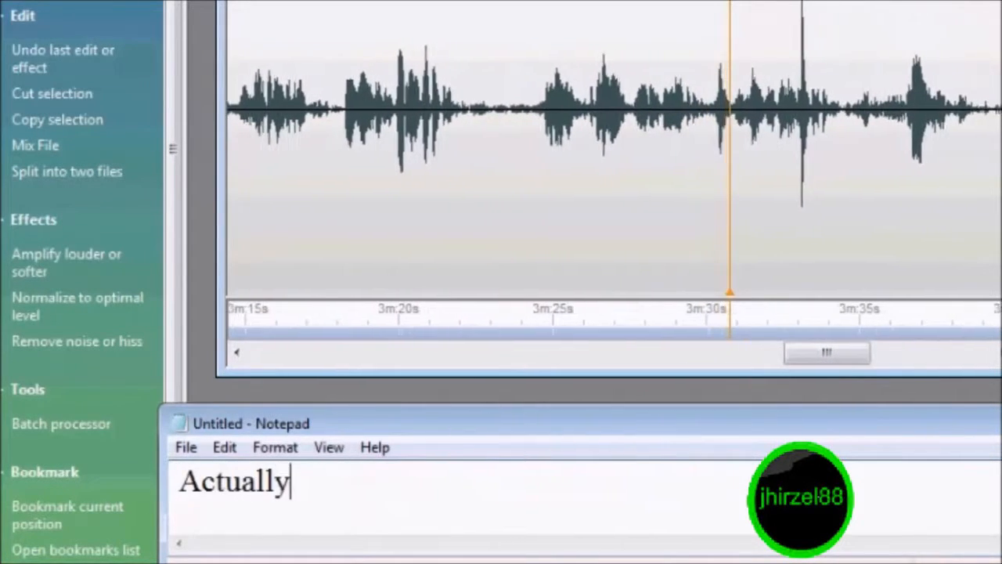
type(", my")
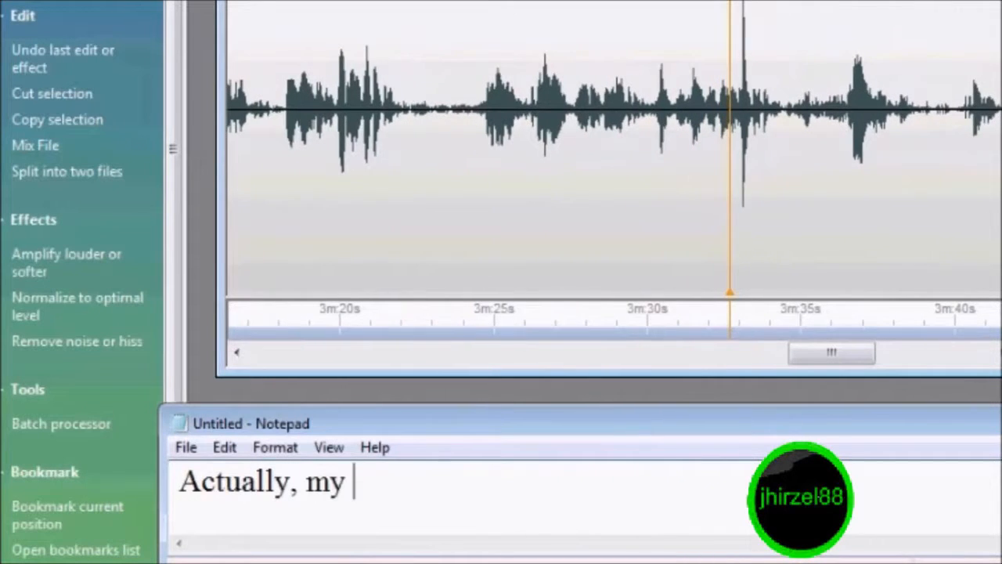
type("voice was")
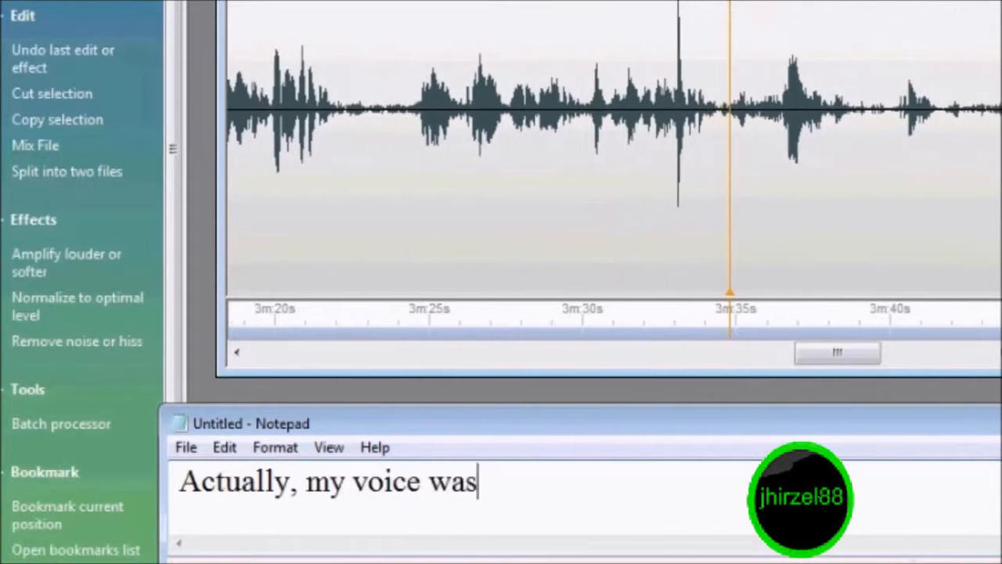
type("record")
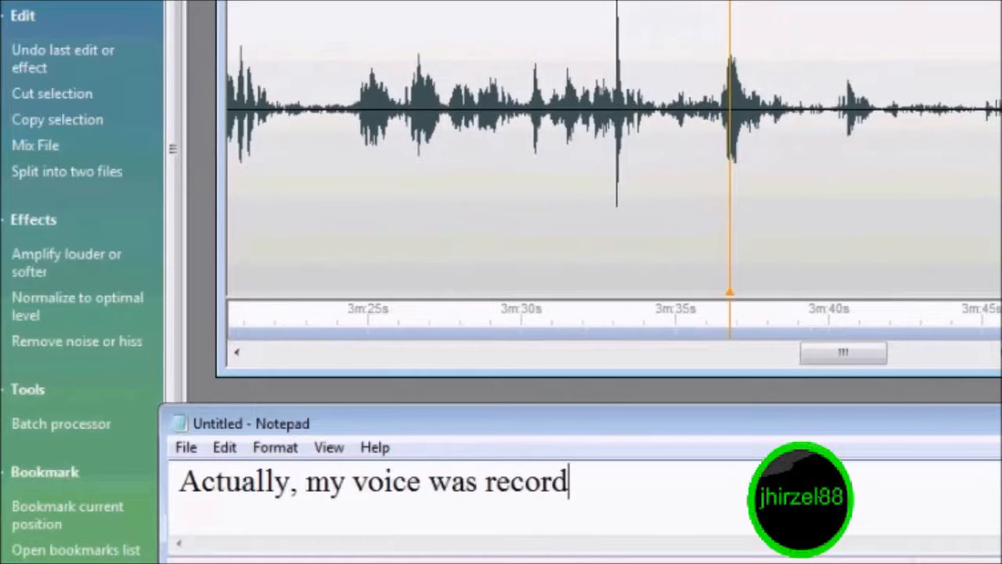
type("ed so")
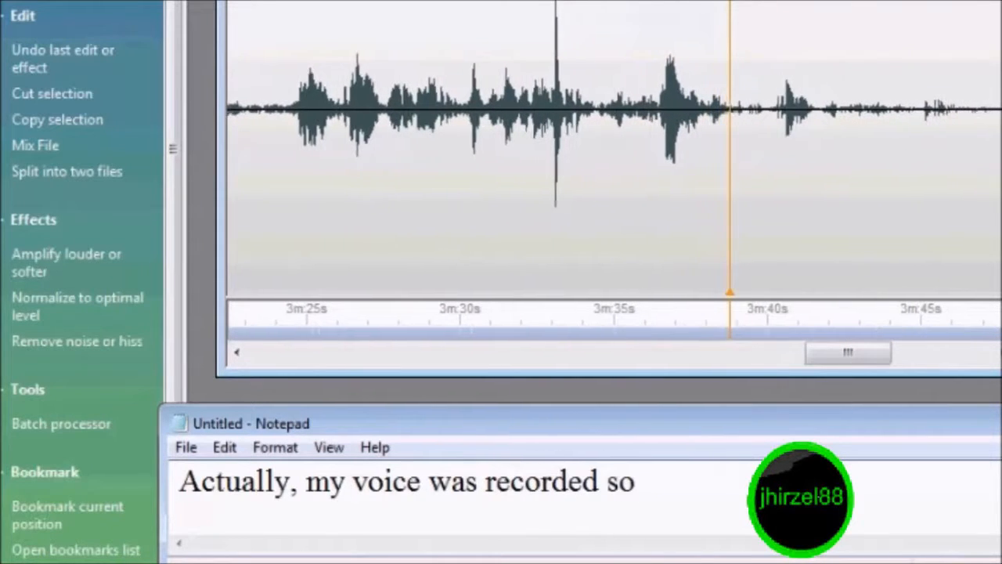
type("I")
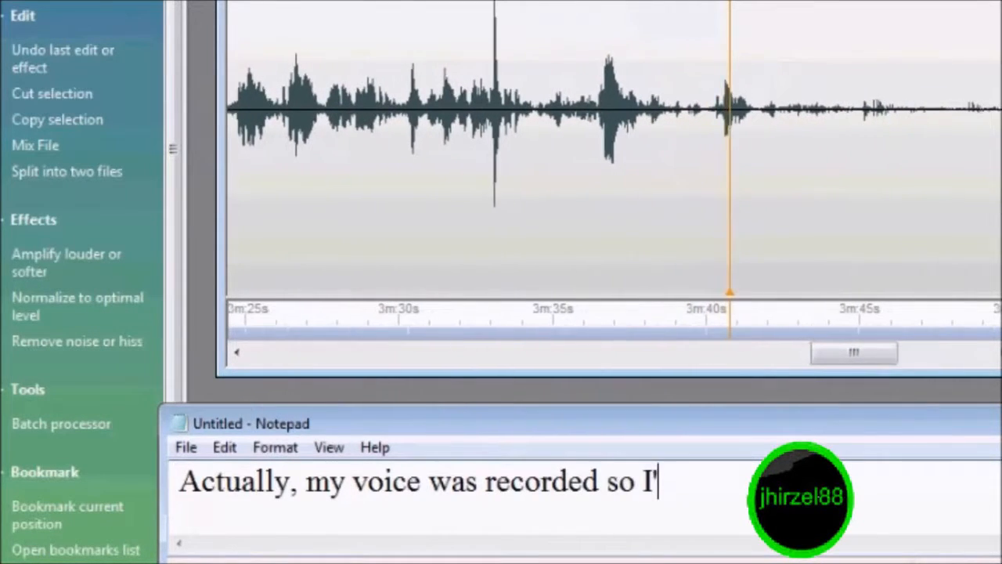
type("'m not c")
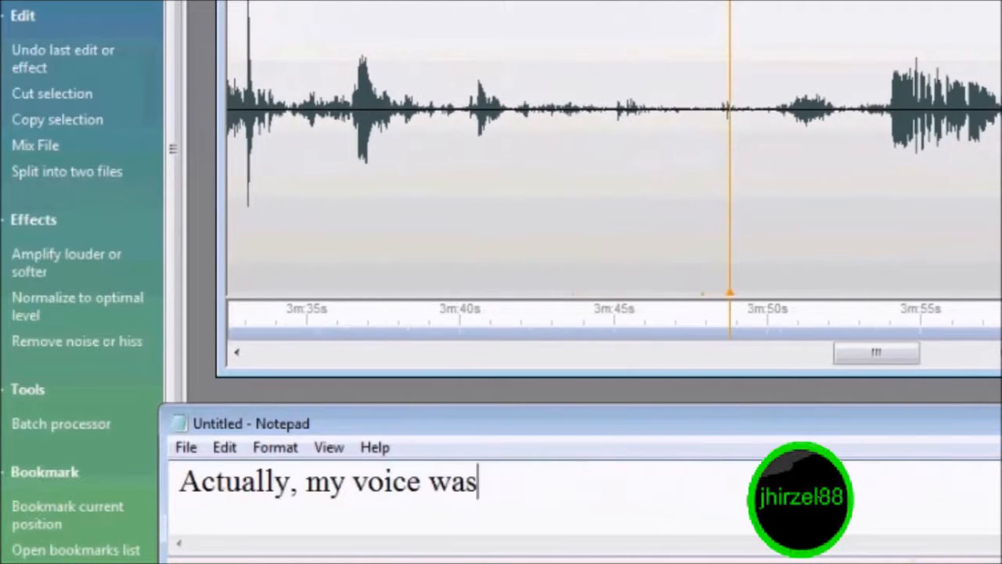
- Type 'My black cable is connected to both outlets!'
type("My b")
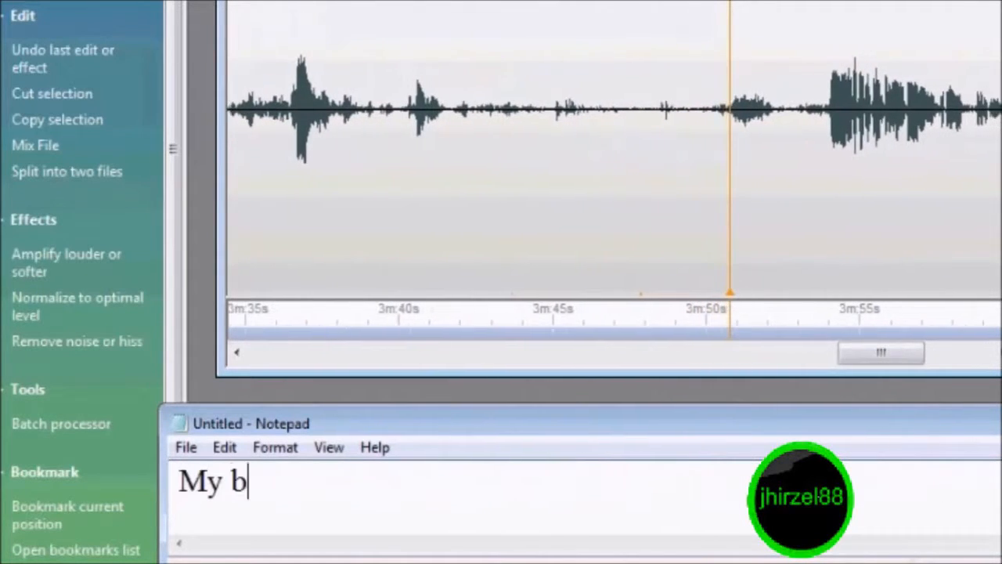
type("lack")
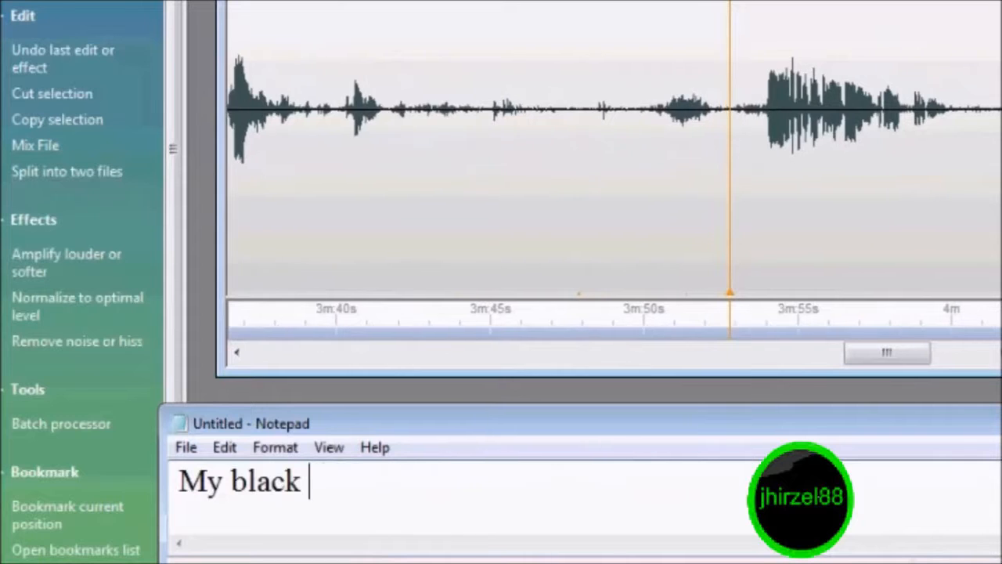
type("cable is")
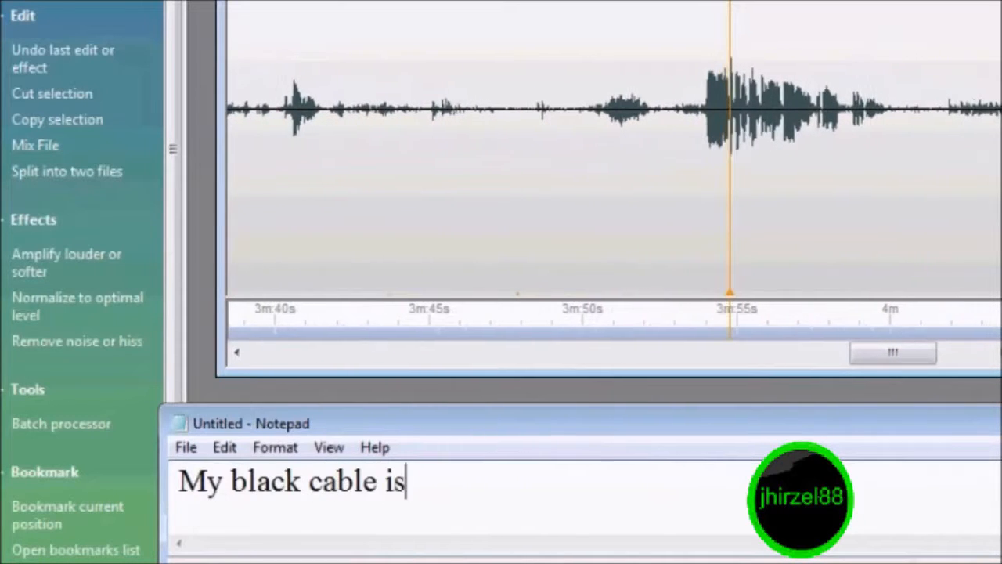
type("conn")
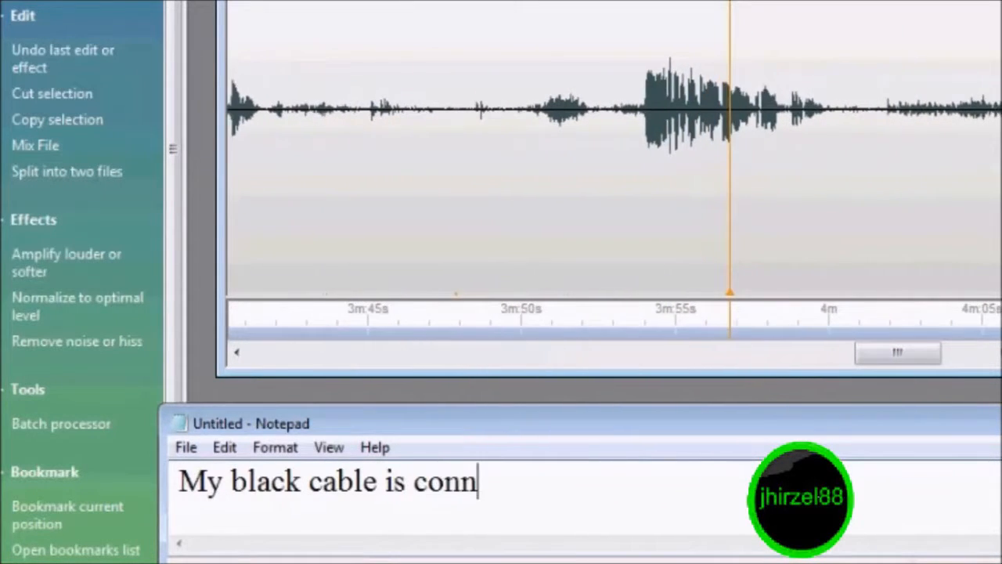
type("ected to")
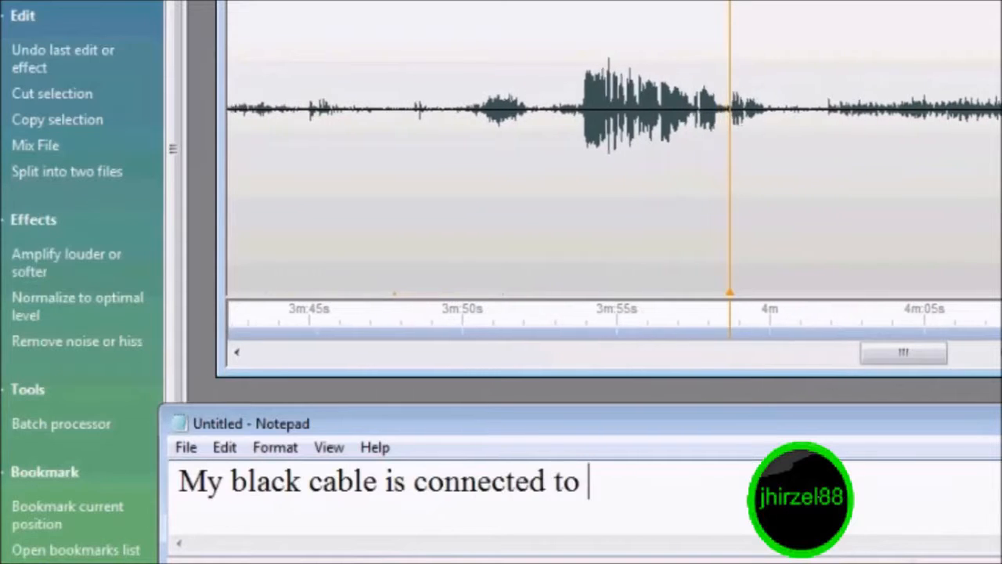
type("both")
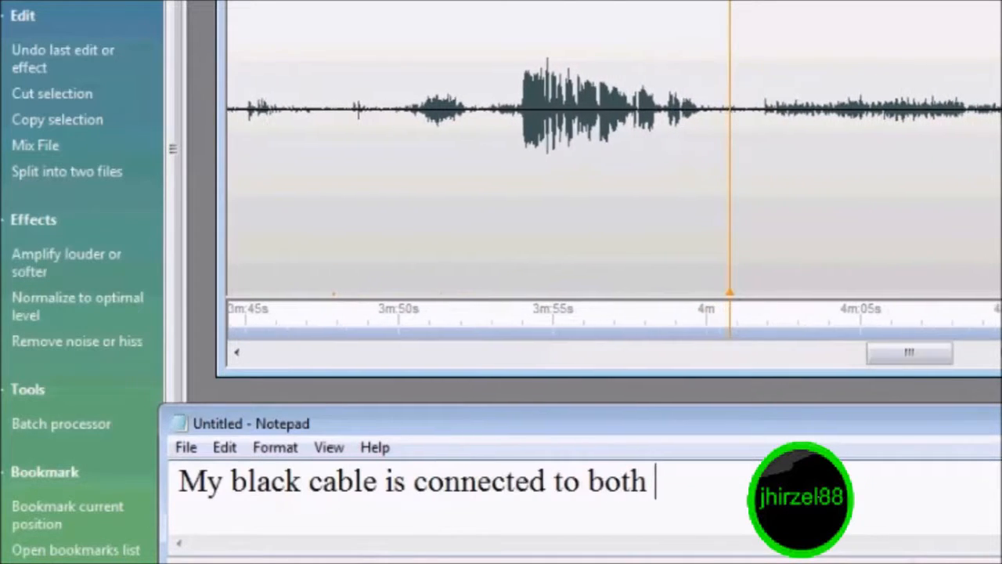
type("outlet")
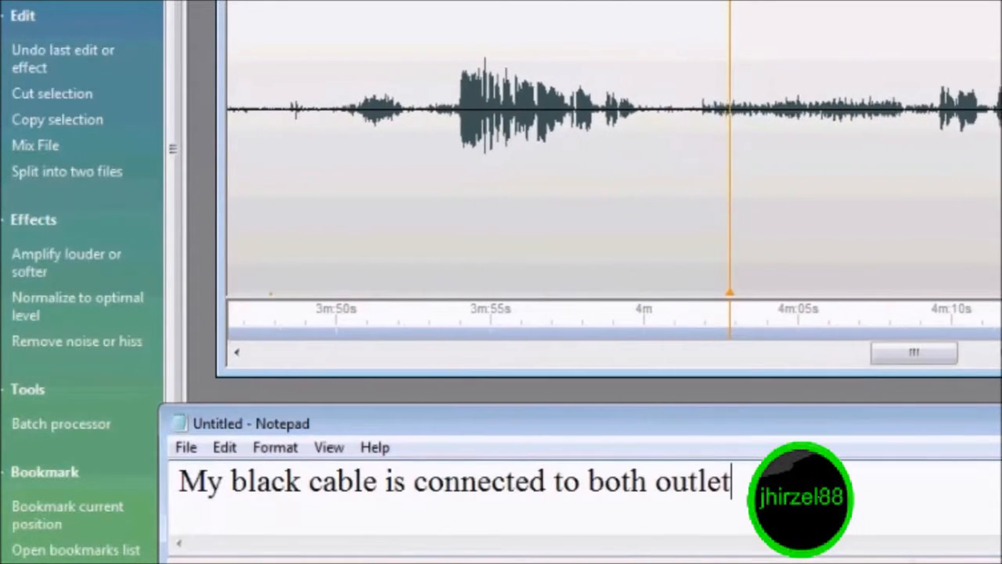
type("s!")
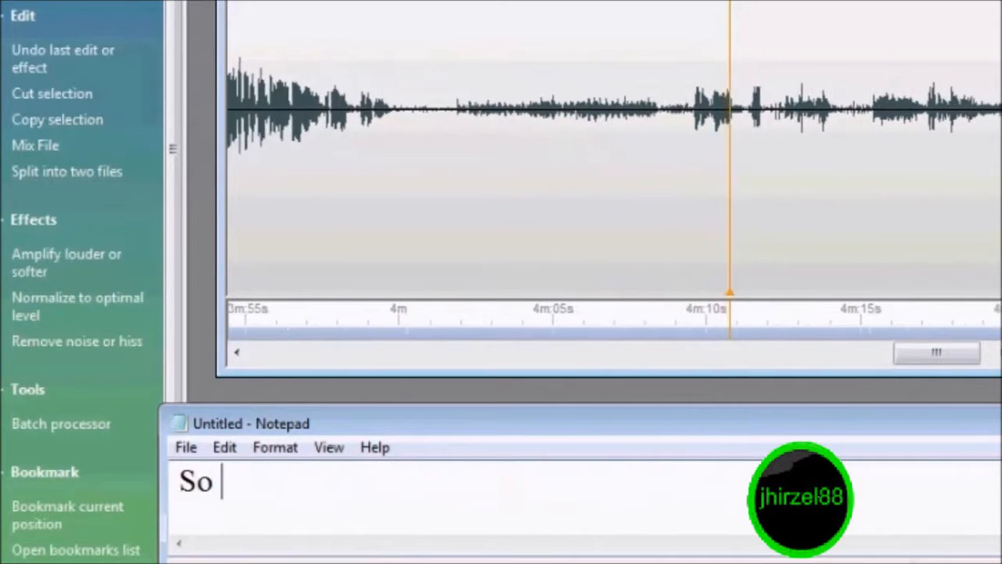
- Type 'it's recordeing the internals...'
type("it's")
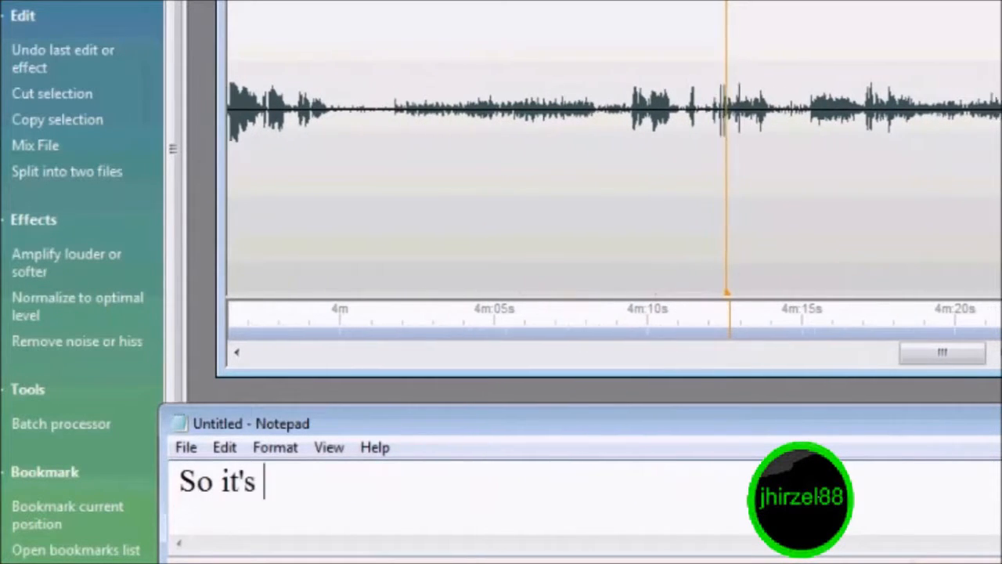
type("recorde")
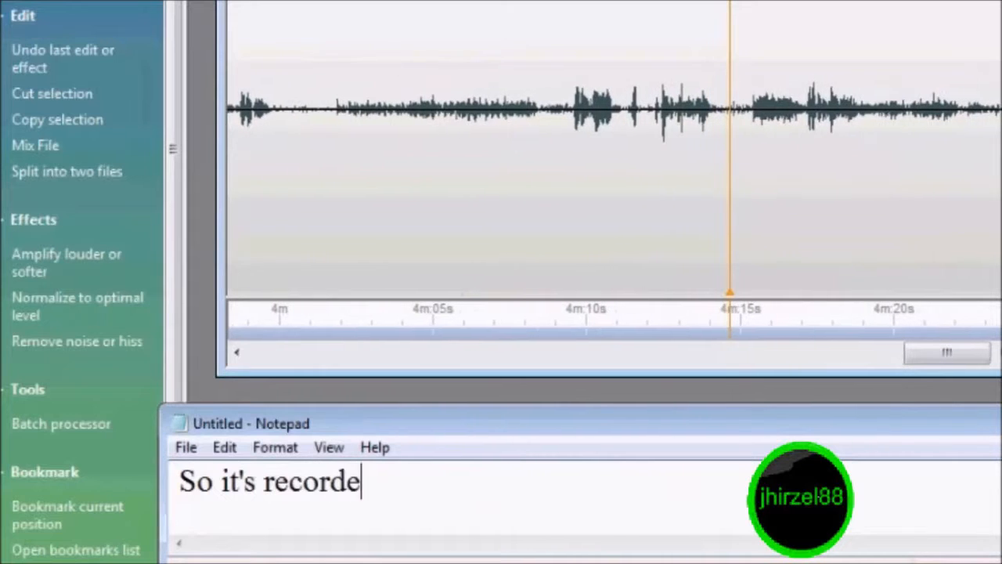
type("ing the")
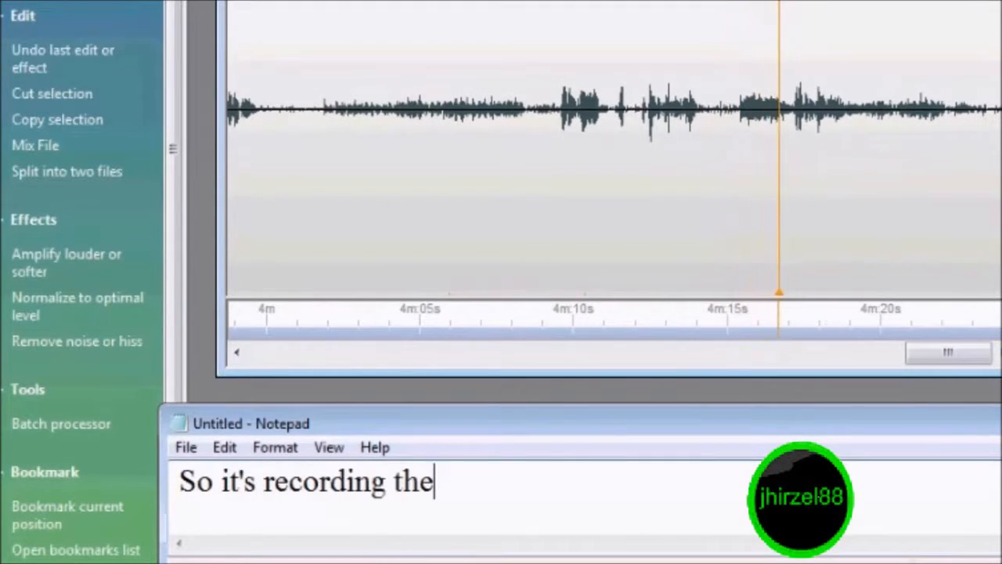
type("int")
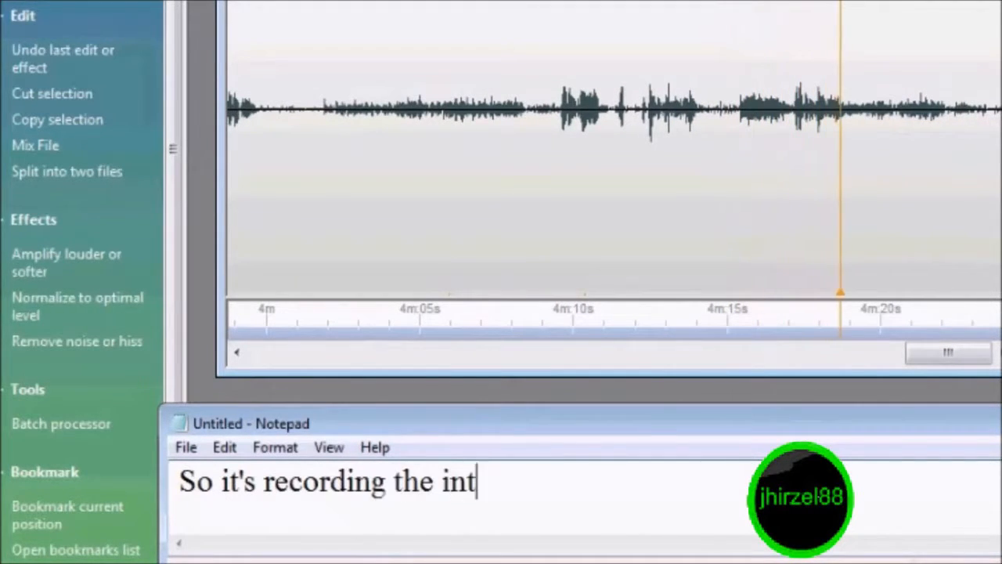
type("erna")
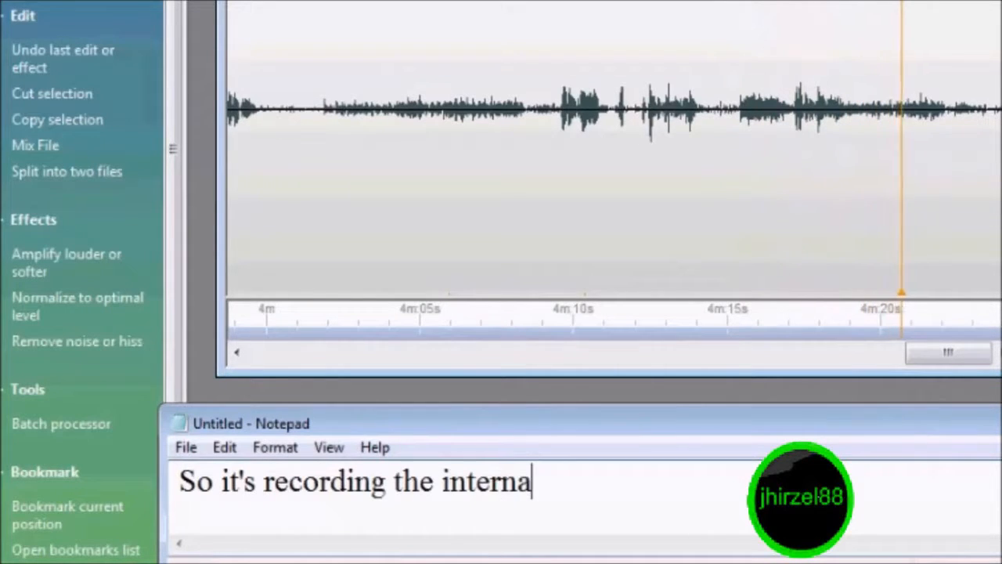
type("ls...")
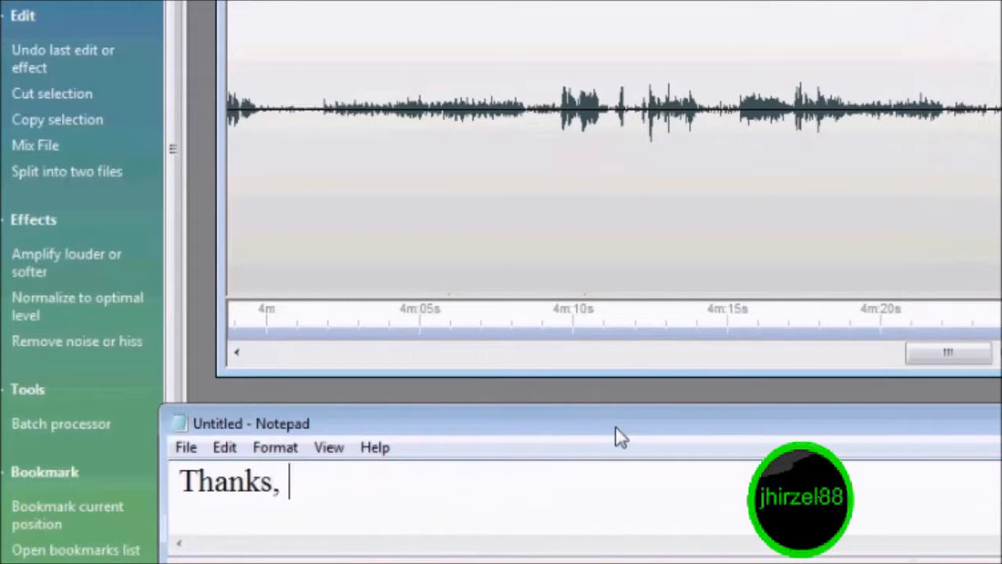
- Type 'subscribe...' after the thanks, then replace it with 'Good bye'
type("sub")
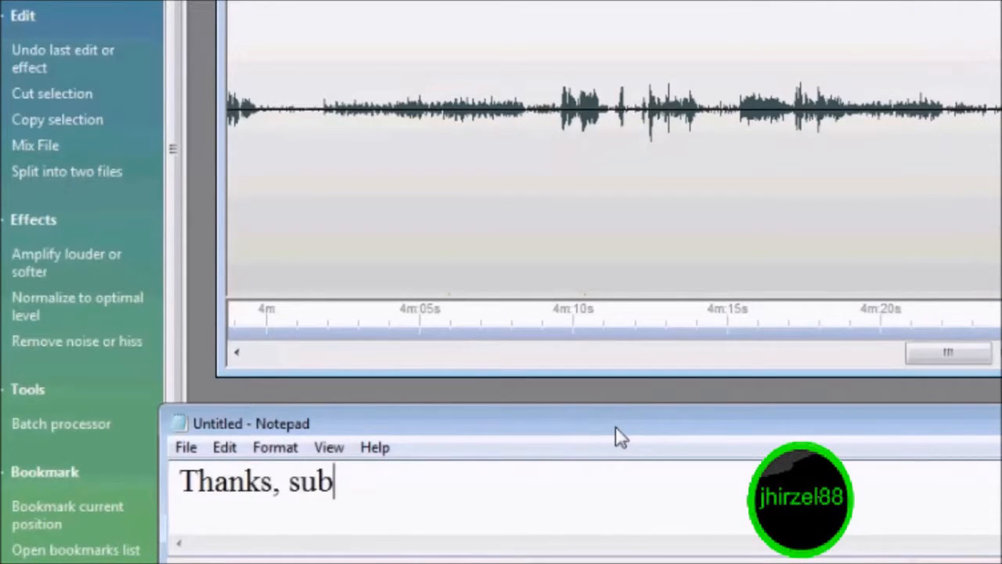
type("scri")
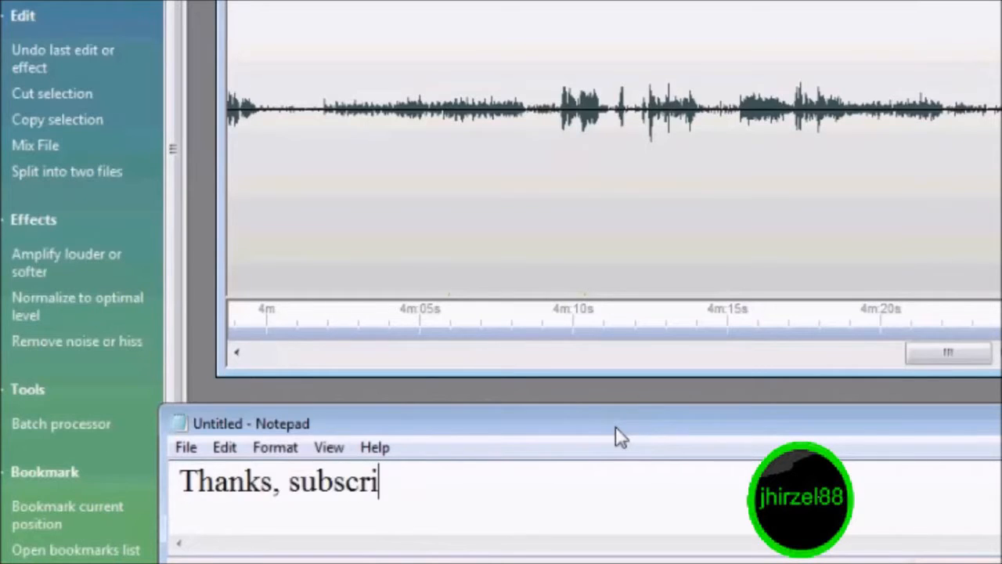
type("be...")
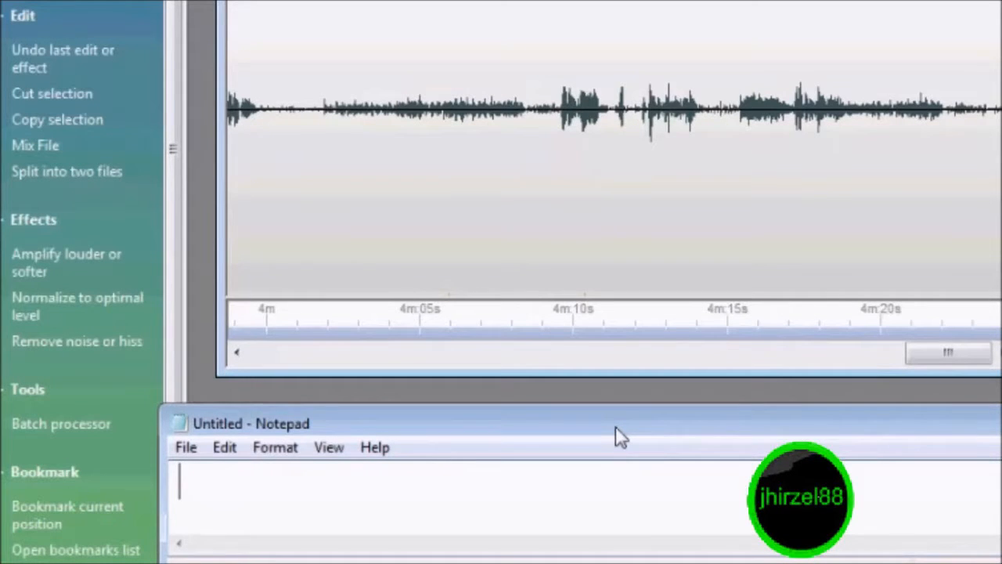
type("Good bye")
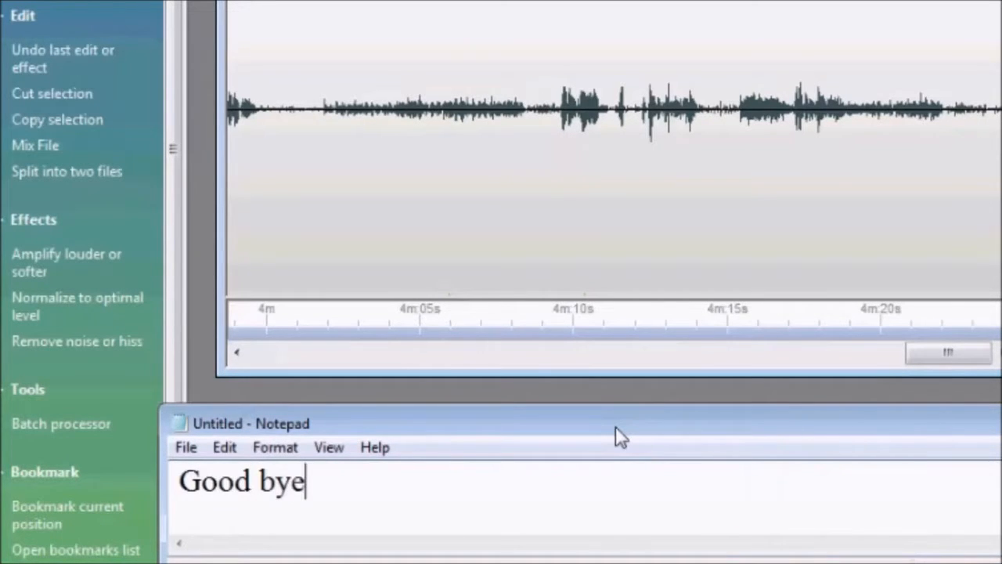